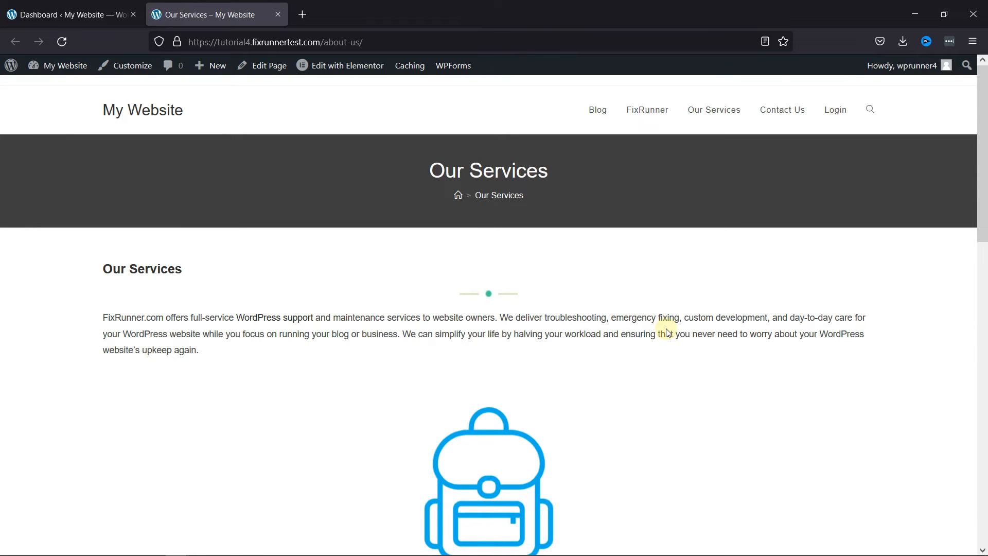
Step: Launch the Elementor editor for the Our Services page from the admin bar
{"action": "scroll", "scroll_direction": "down", "scroll_amount": 3}
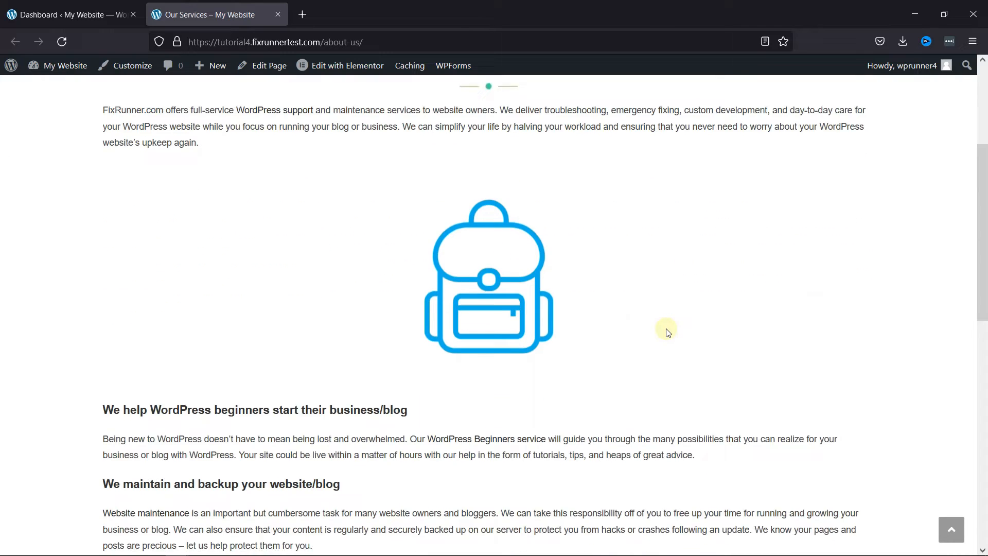
{"action": "scroll", "scroll_direction": "down", "scroll_amount": 3}
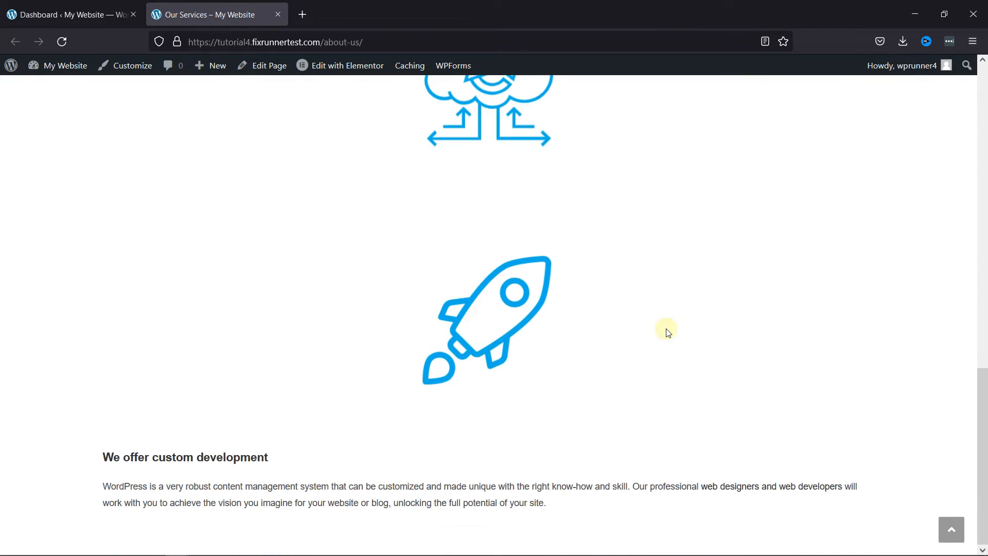
{"action": "scroll", "scroll_direction": "up", "scroll_amount": 3}
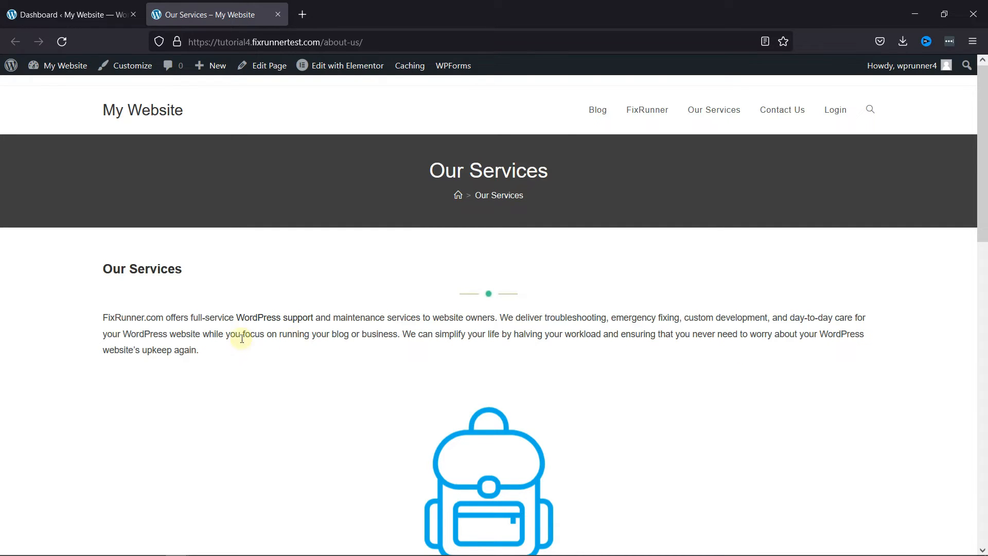
{"action": "mouse_move", "coordinate": [592, 346]}
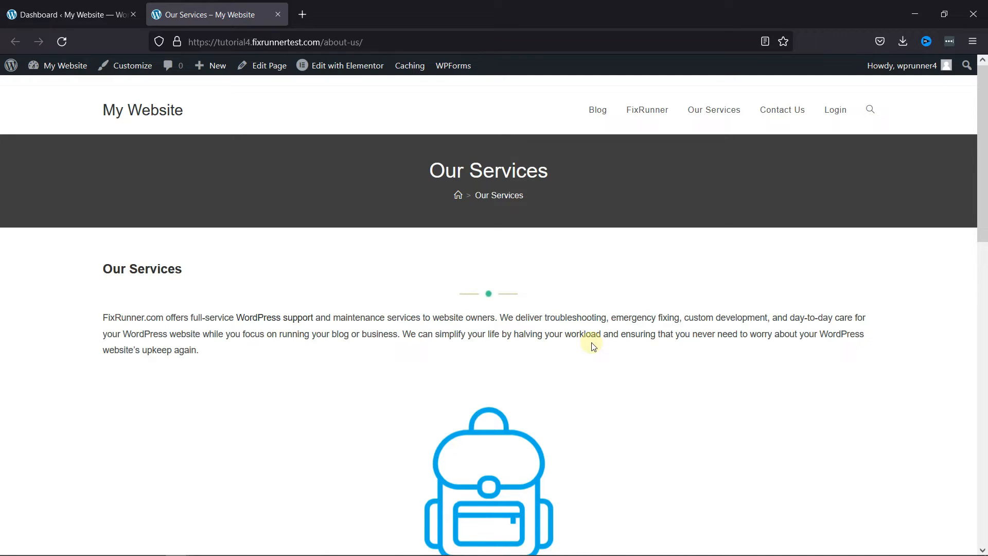
{"action": "left_click", "coordinate": [347, 66]}
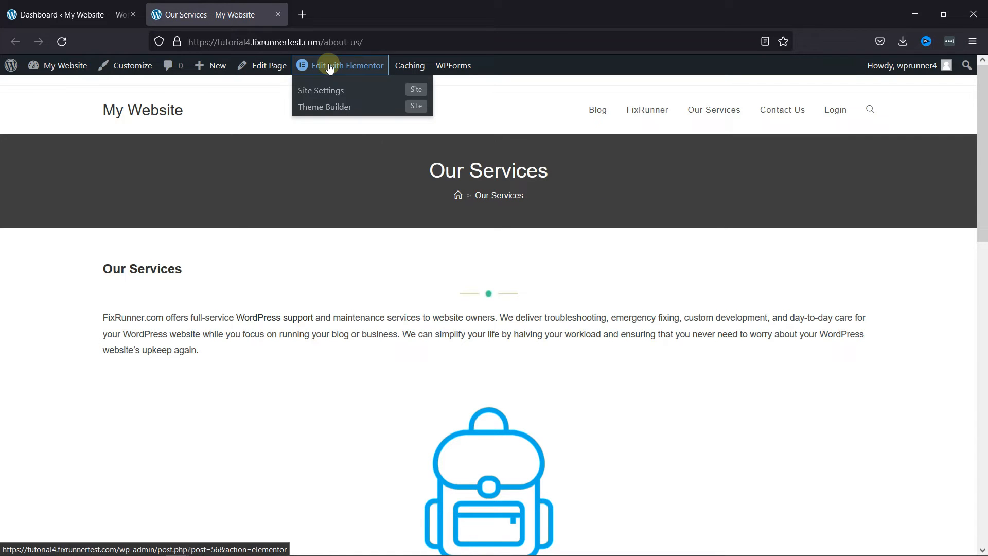
{"action": "left_click", "coordinate": [348, 65]}
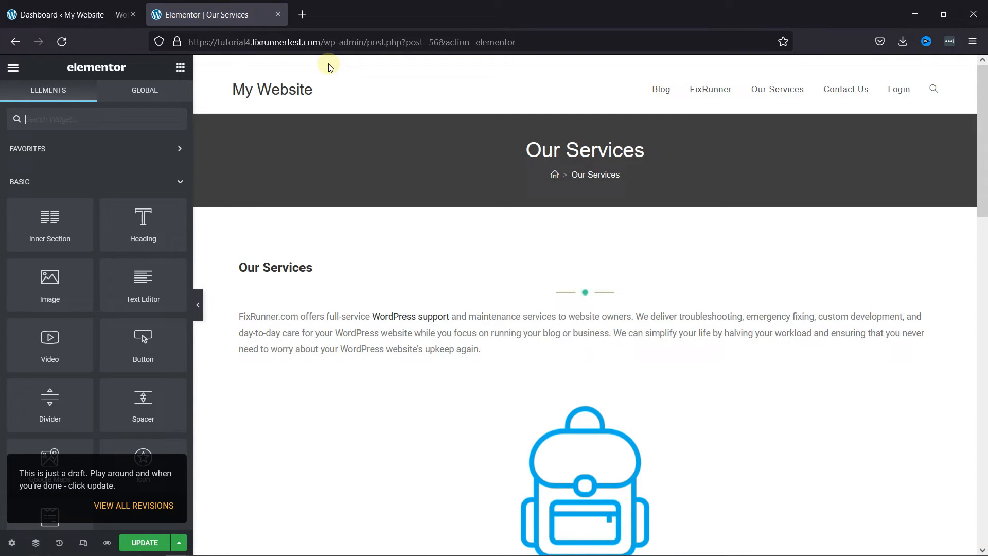
{"action": "mouse_move", "coordinate": [43, 112]}
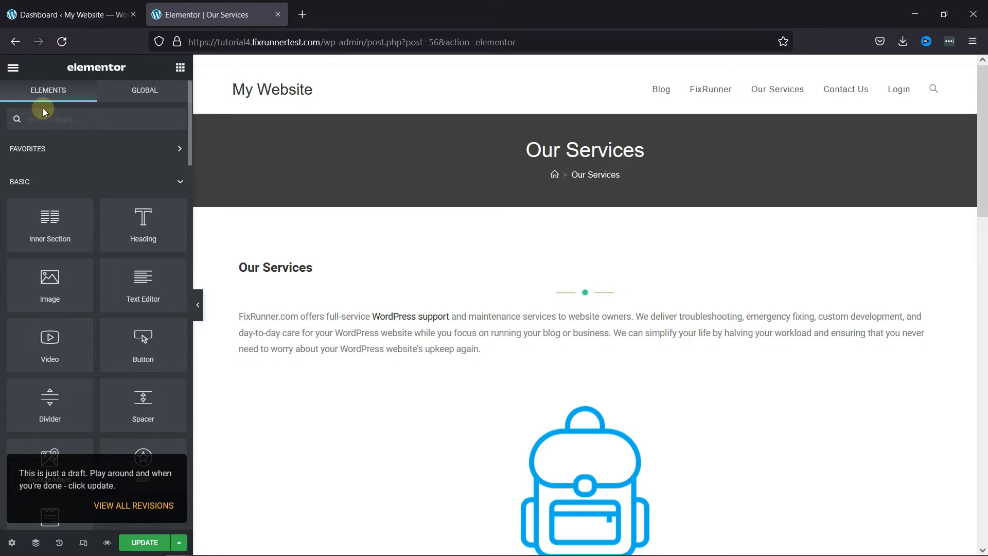
Step: Bring up Site Settings from the Elementor panel's hamburger menu
{"action": "left_click", "coordinate": [12, 68]}
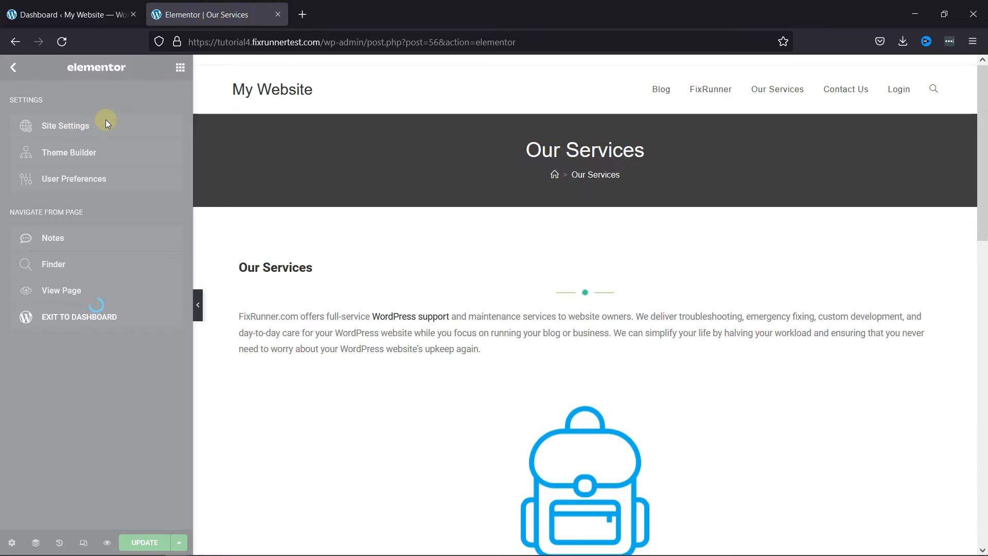
{"action": "left_click", "coordinate": [67, 126]}
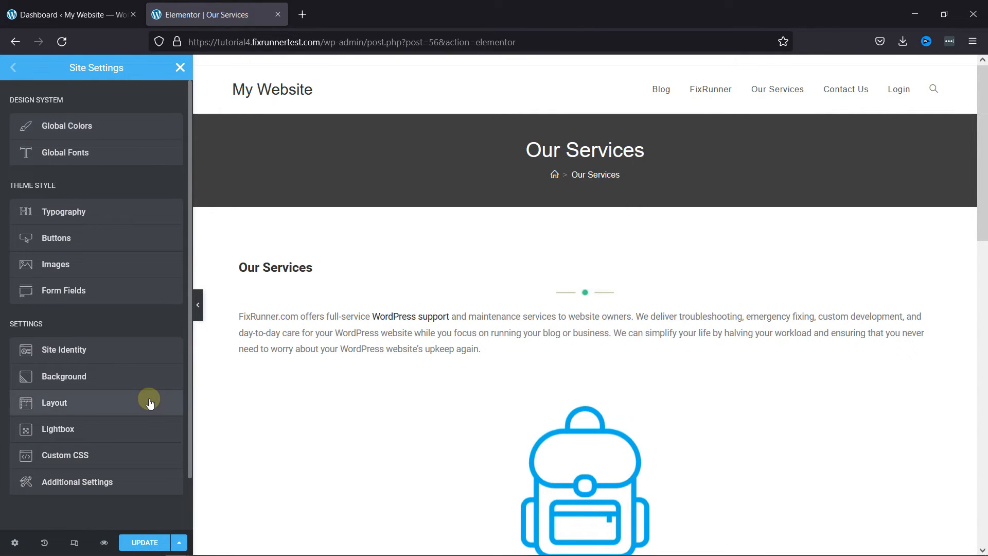
Step: Set the Layout content width to 900 px instead of 1140 and update the site
{"action": "left_click", "coordinate": [54, 402]}
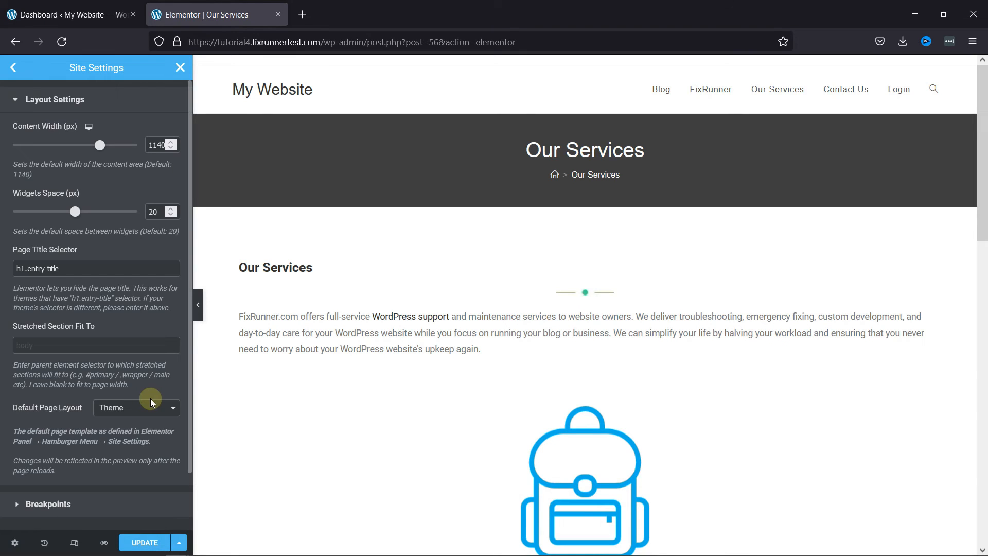
{"action": "mouse_move", "coordinate": [89, 125]}
{"action": "type", "text": "900"}
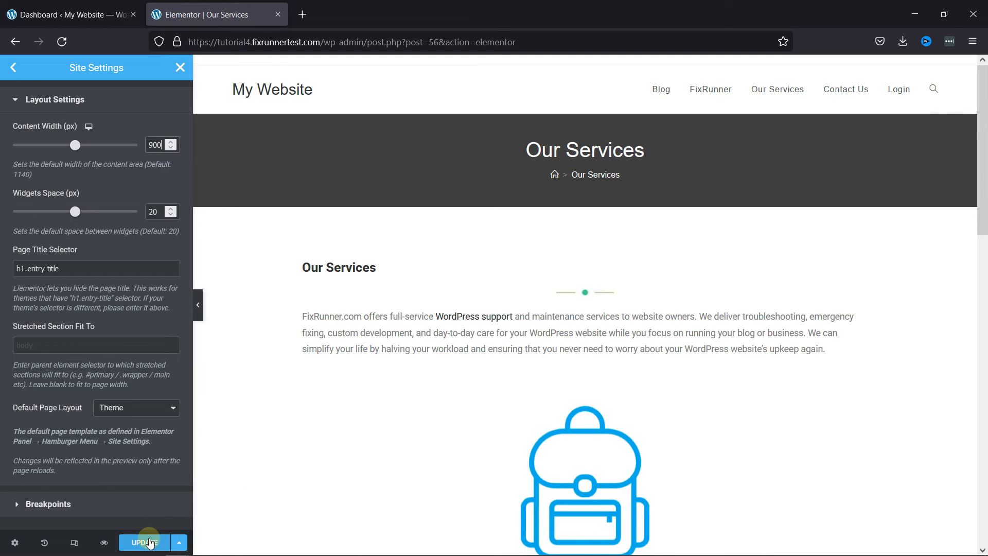
{"action": "left_click", "coordinate": [143, 543]}
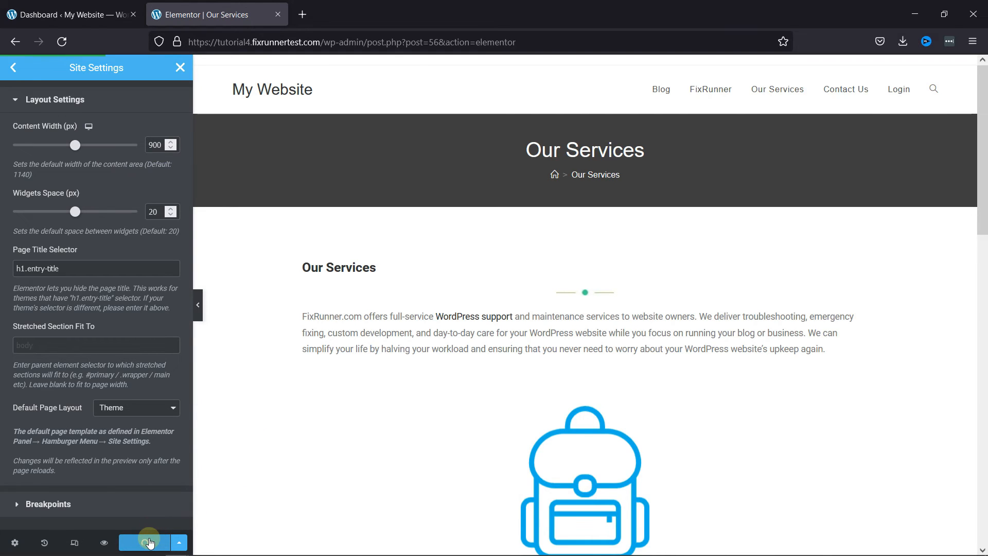
{"action": "left_click", "coordinate": [144, 543]}
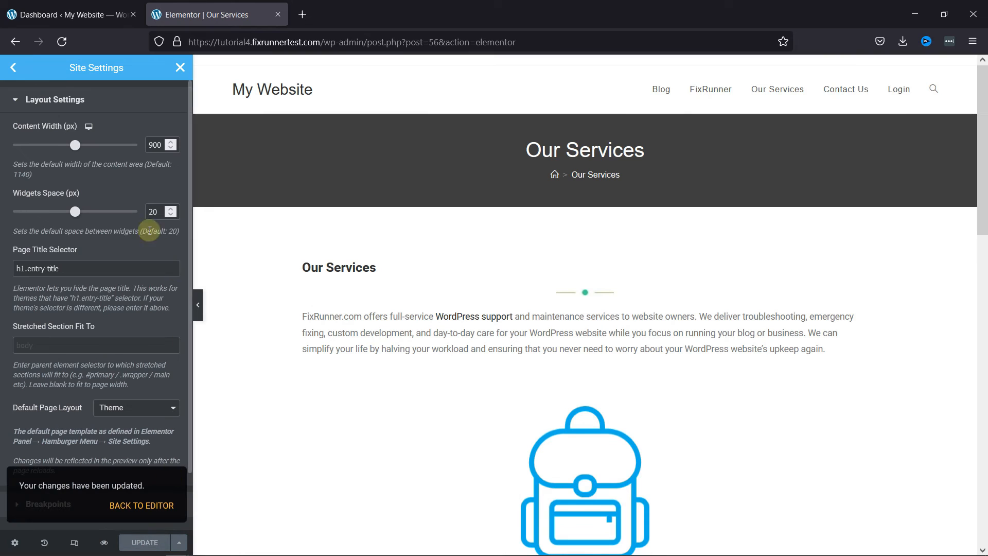
{"action": "left_click", "coordinate": [12, 68]}
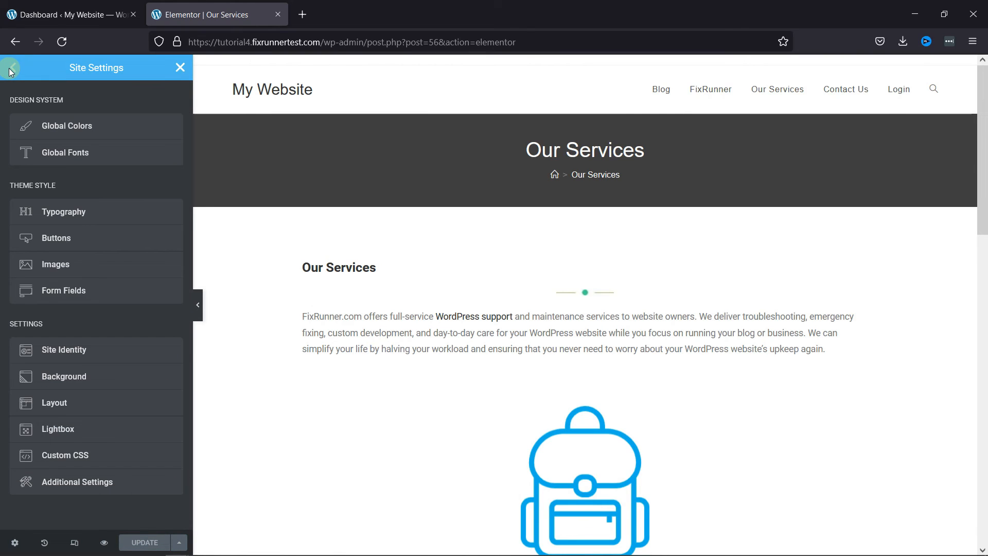
{"action": "mouse_move", "coordinate": [19, 68]}
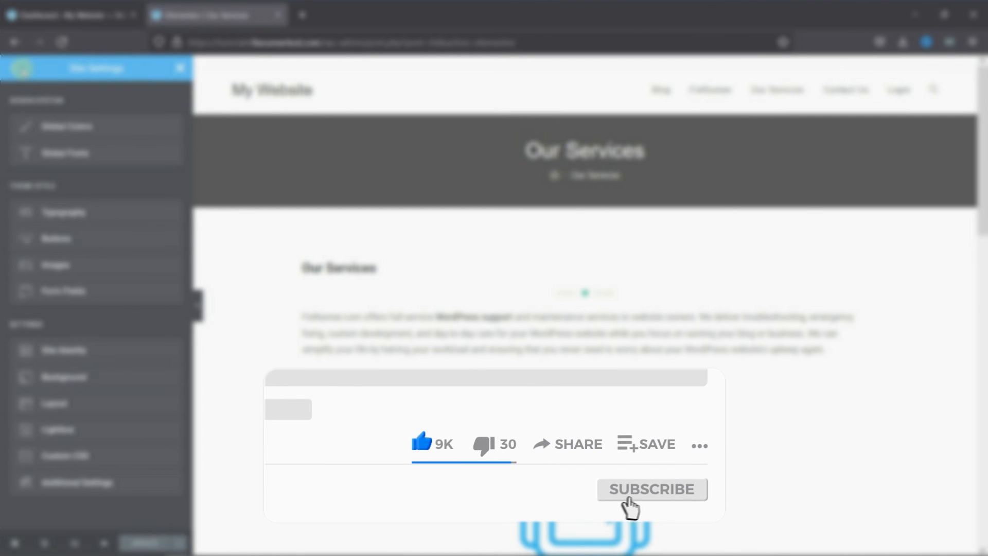
{"action": "left_click", "coordinate": [651, 489]}
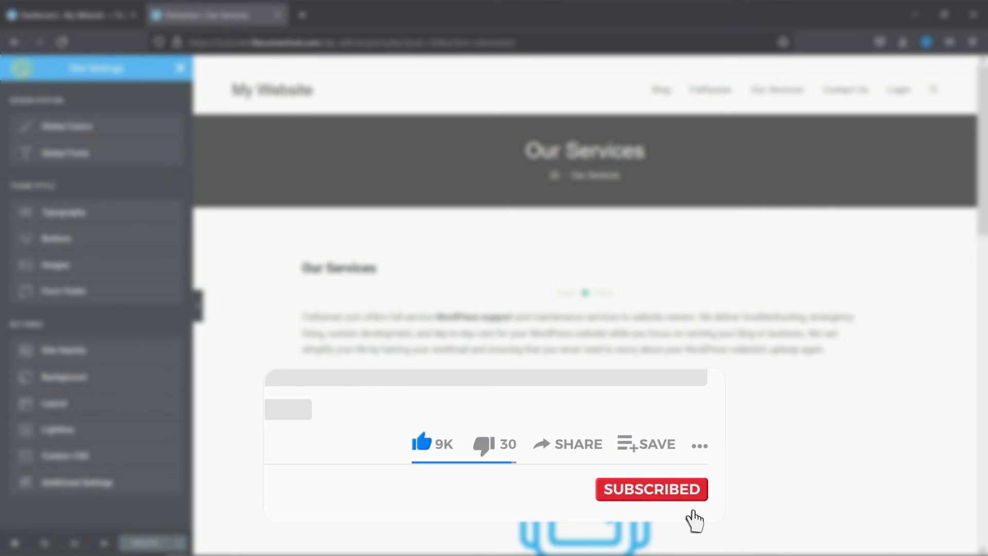